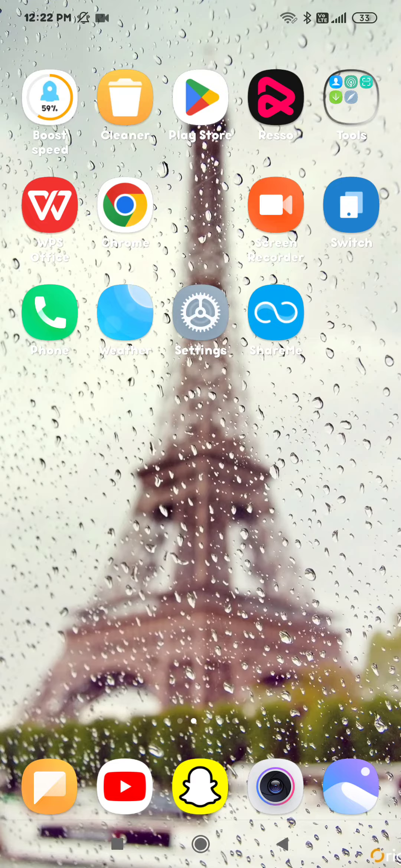
Launch Settings from the MIUI home screen.
{"action": "left_click", "coordinate": [201, 313]}
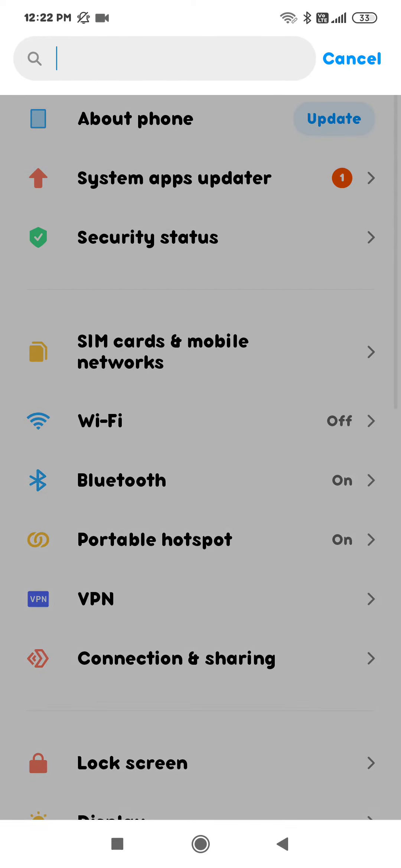
Search Settings for 'ringt' so the Ringtones entry appears in the results.
{"action": "type", "text": "ring"}
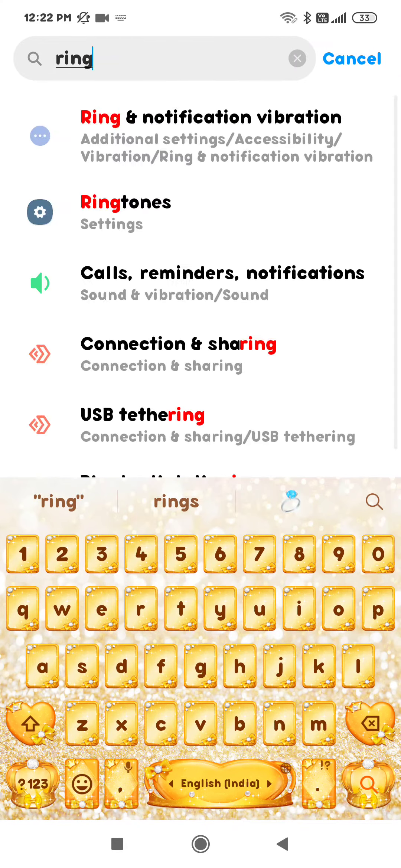
{"action": "type", "text": "t"}
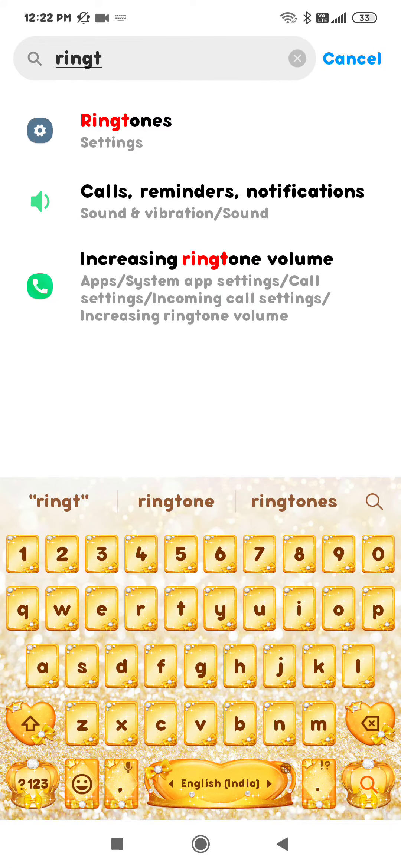
Go into Ringtones, the All ringtones list, and apply Elegance_12 as the phone ringtone.
{"action": "left_click", "coordinate": [126, 120]}
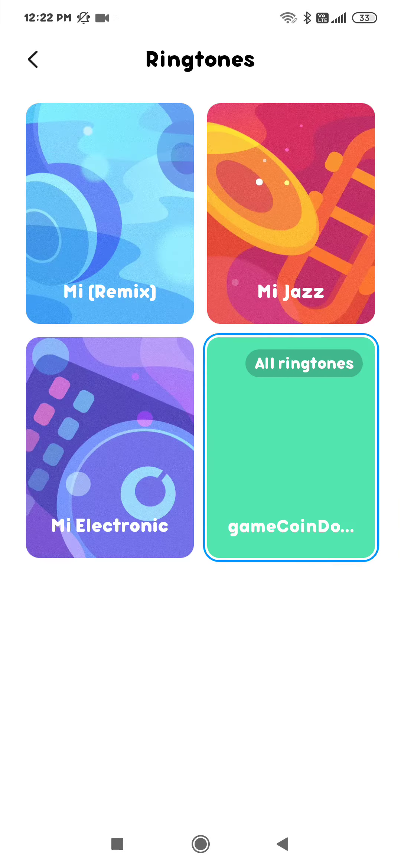
{"action": "left_click", "coordinate": [290, 458]}
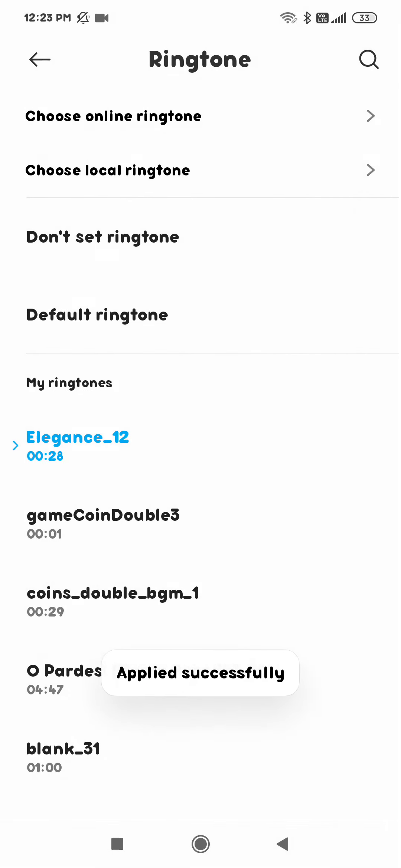